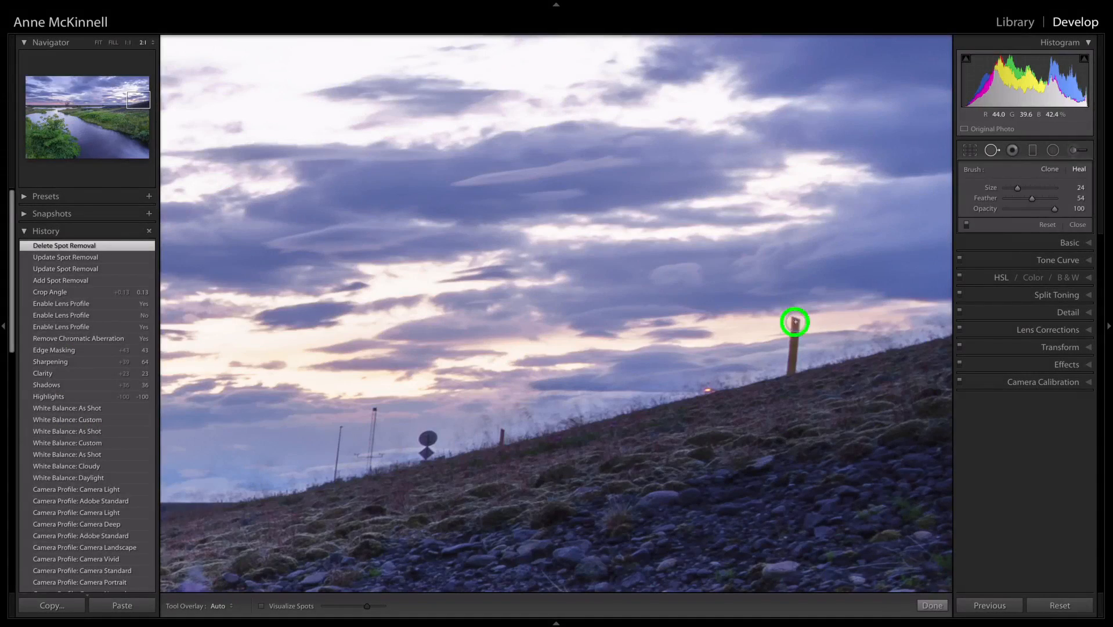
# Step: Adjust the turf hut photo's tone to Highlights -59 and Shadows +62
pyautogui.click(795, 321)
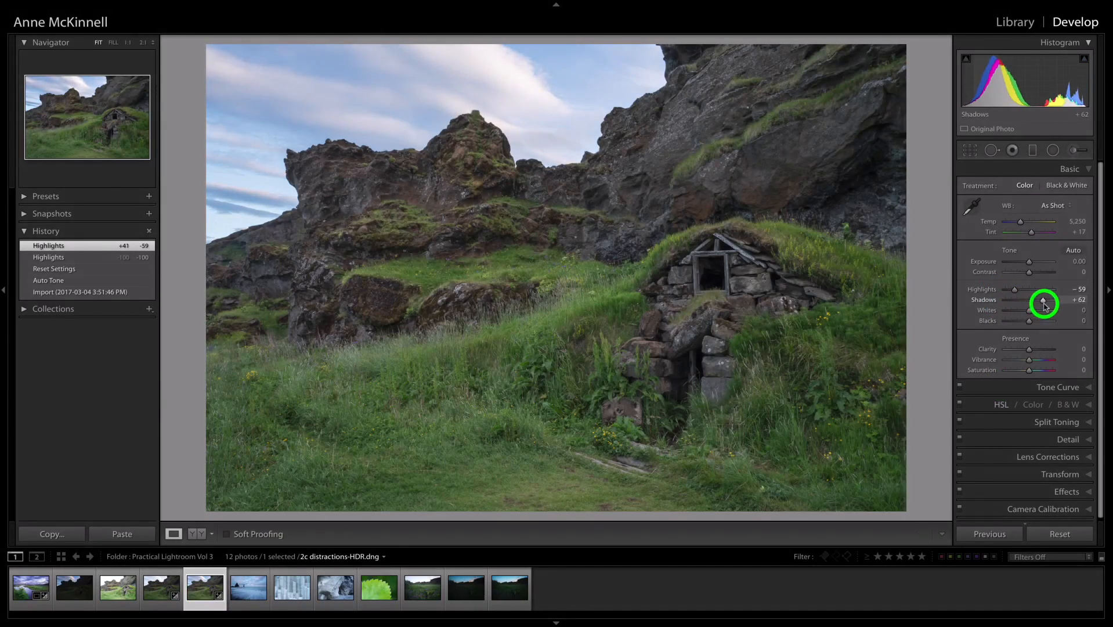
# Step: Tone-map the meadow photo in Photomatix Contrast Optimizer with Strength 20 and White Clip 1.3
pyautogui.click(160, 587)
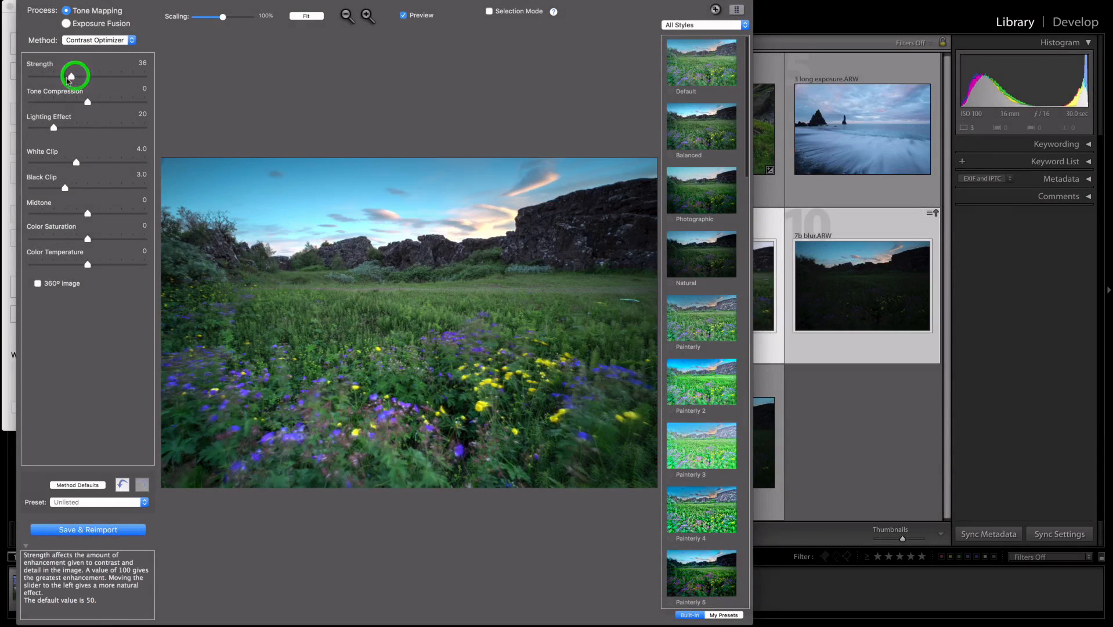
pyautogui.moveTo(70, 75); pyautogui.dragTo(60, 75)
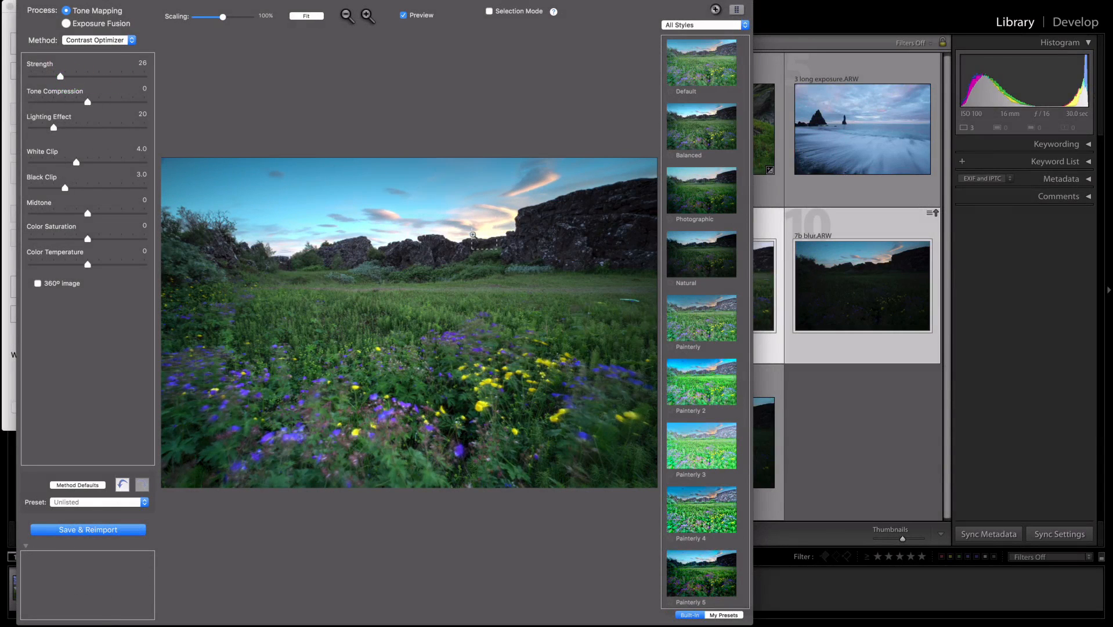
pyautogui.moveTo(76, 162); pyautogui.dragTo(47, 161)
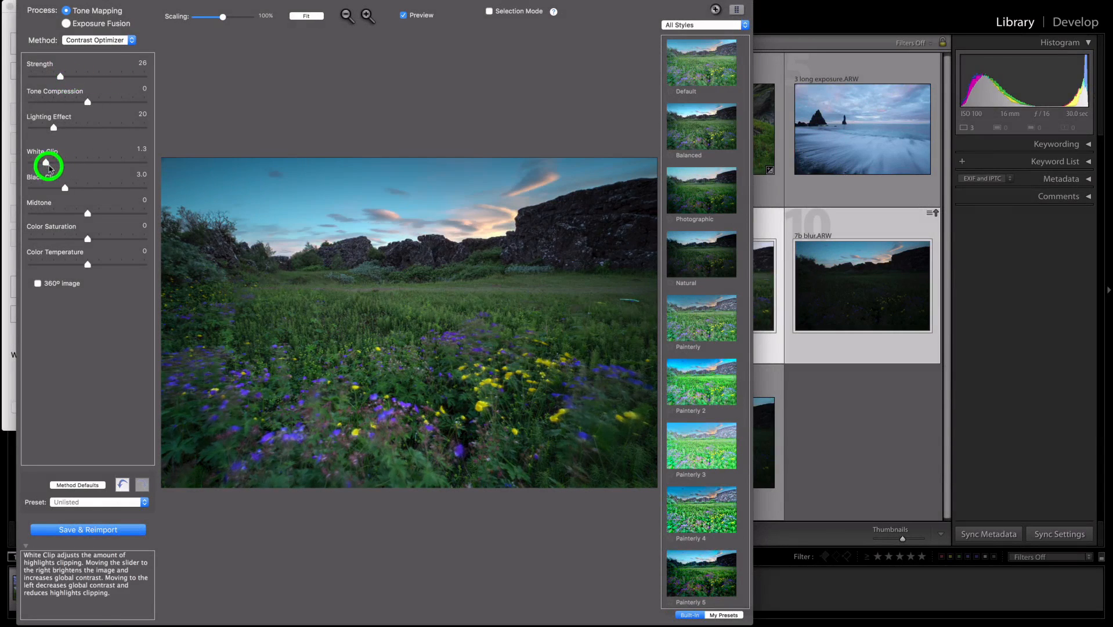